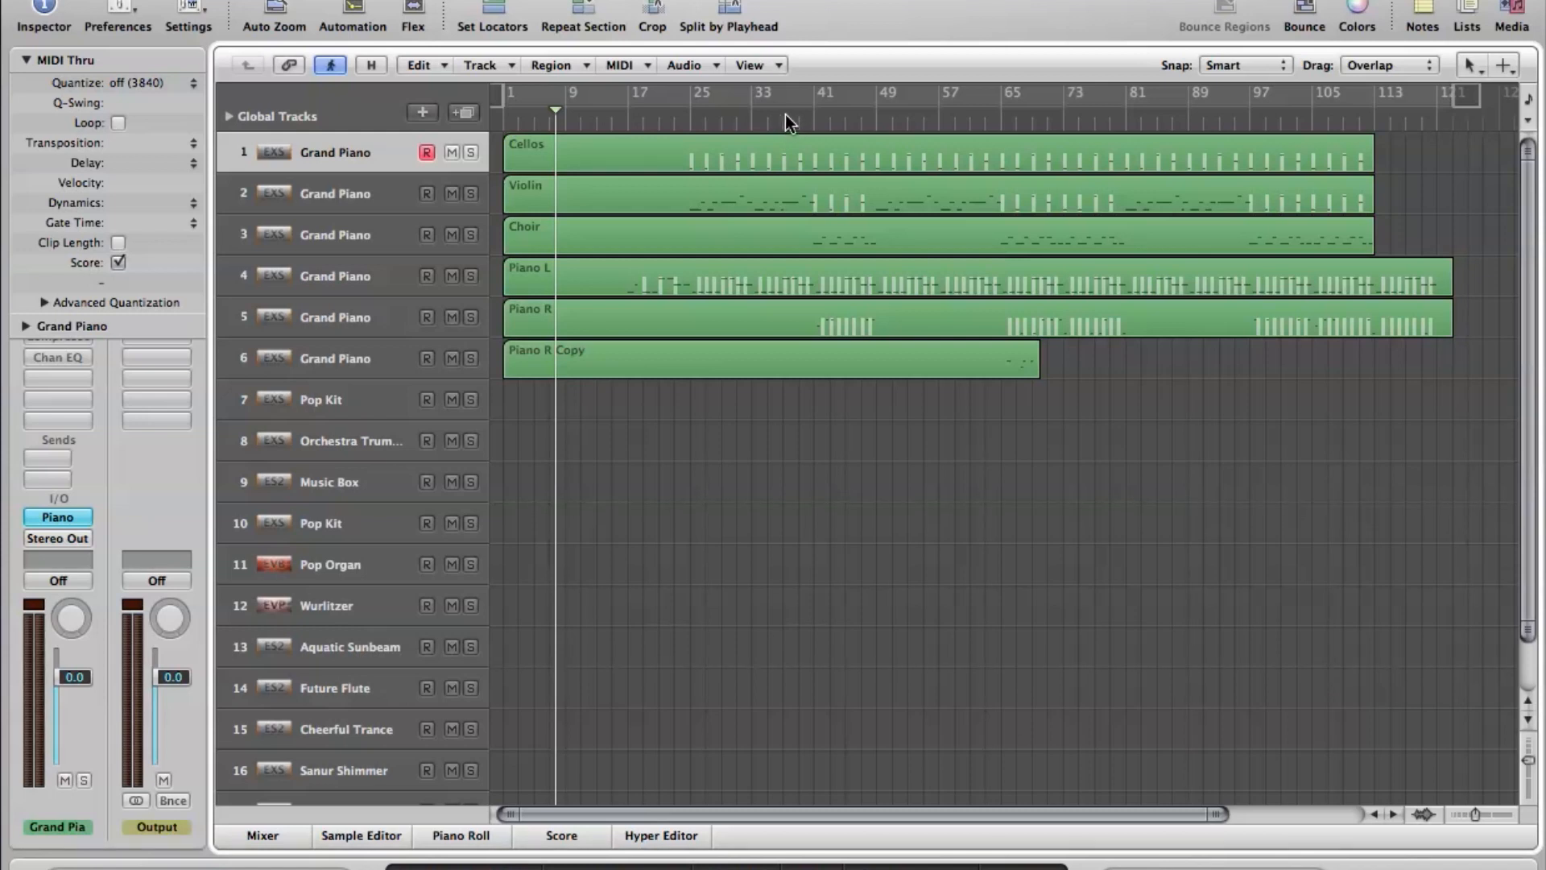
pyautogui.moveTo(503, 94)
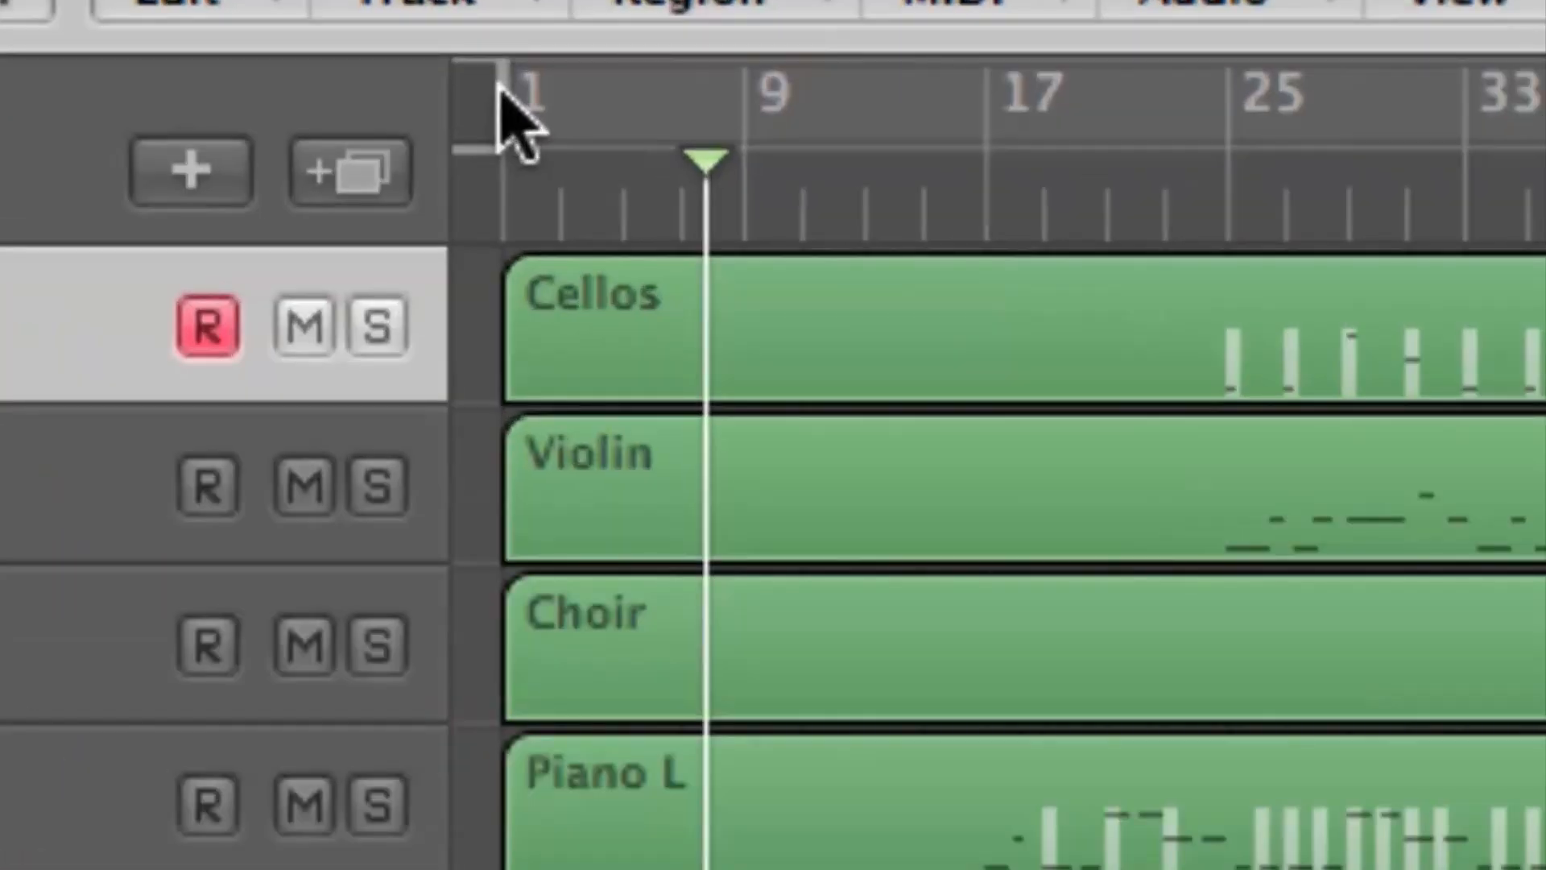
pyautogui.moveTo(533, 129)
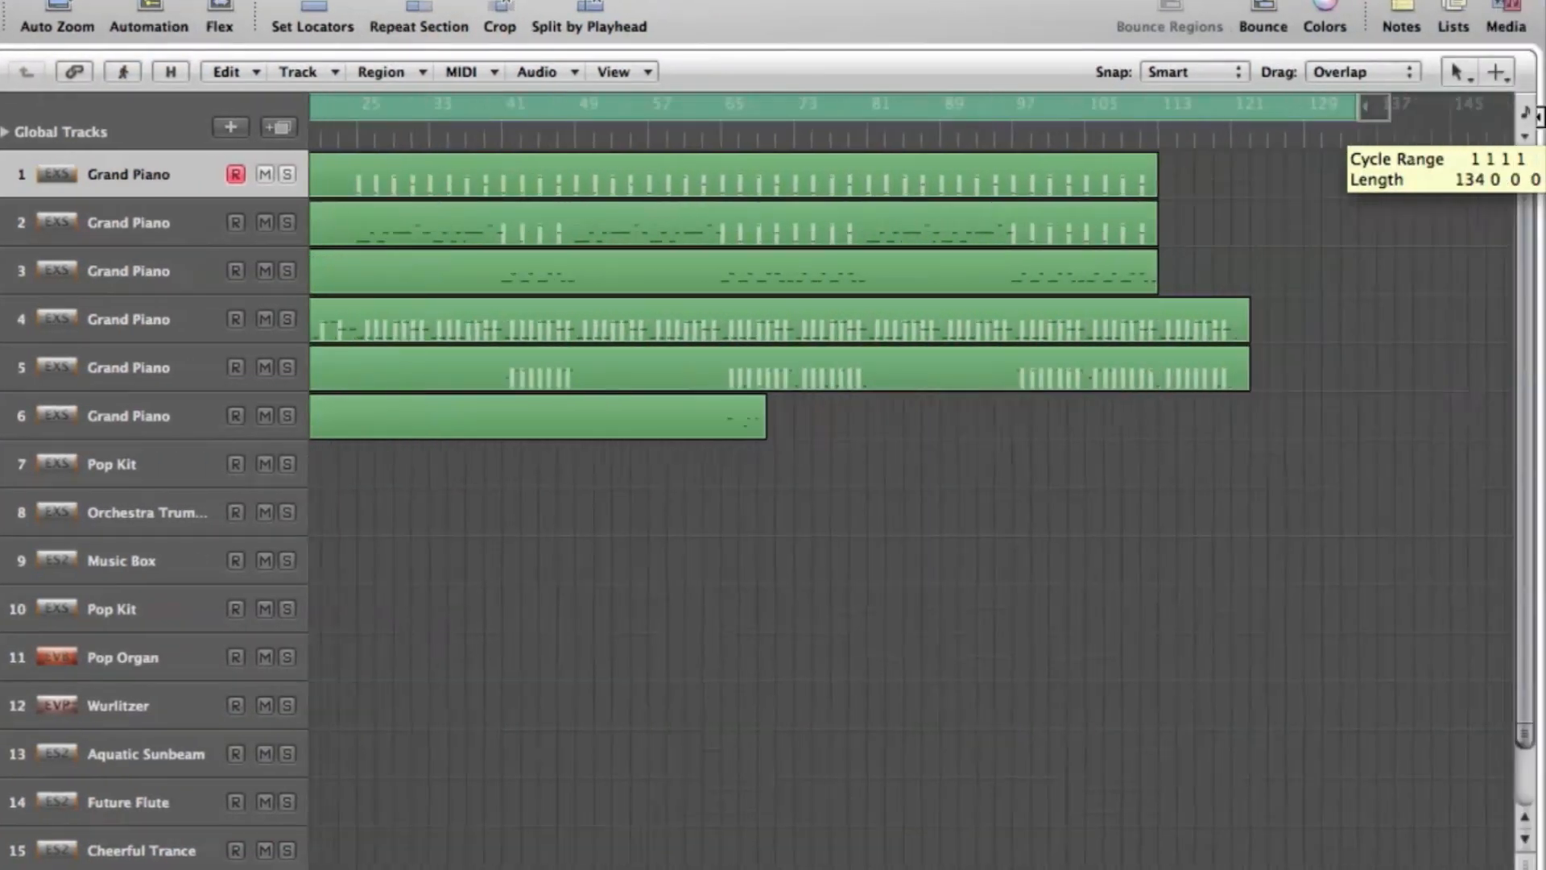
# Turn on Cycle mode over the song's range from bar 1 to about bar 113
pyautogui.click(122, 71)
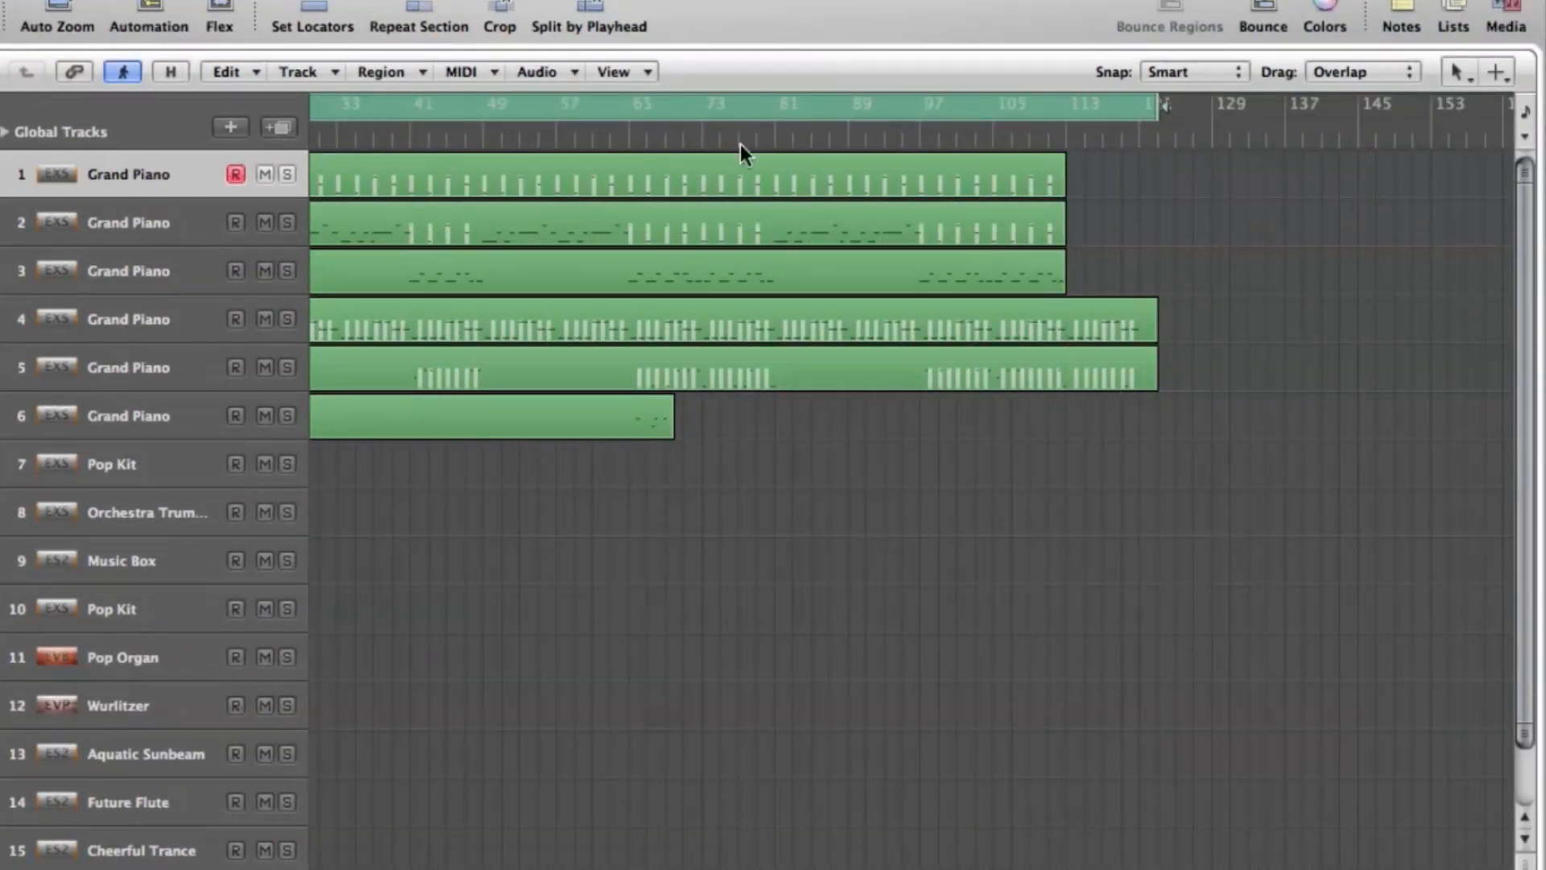
pyautogui.click(42, 14)
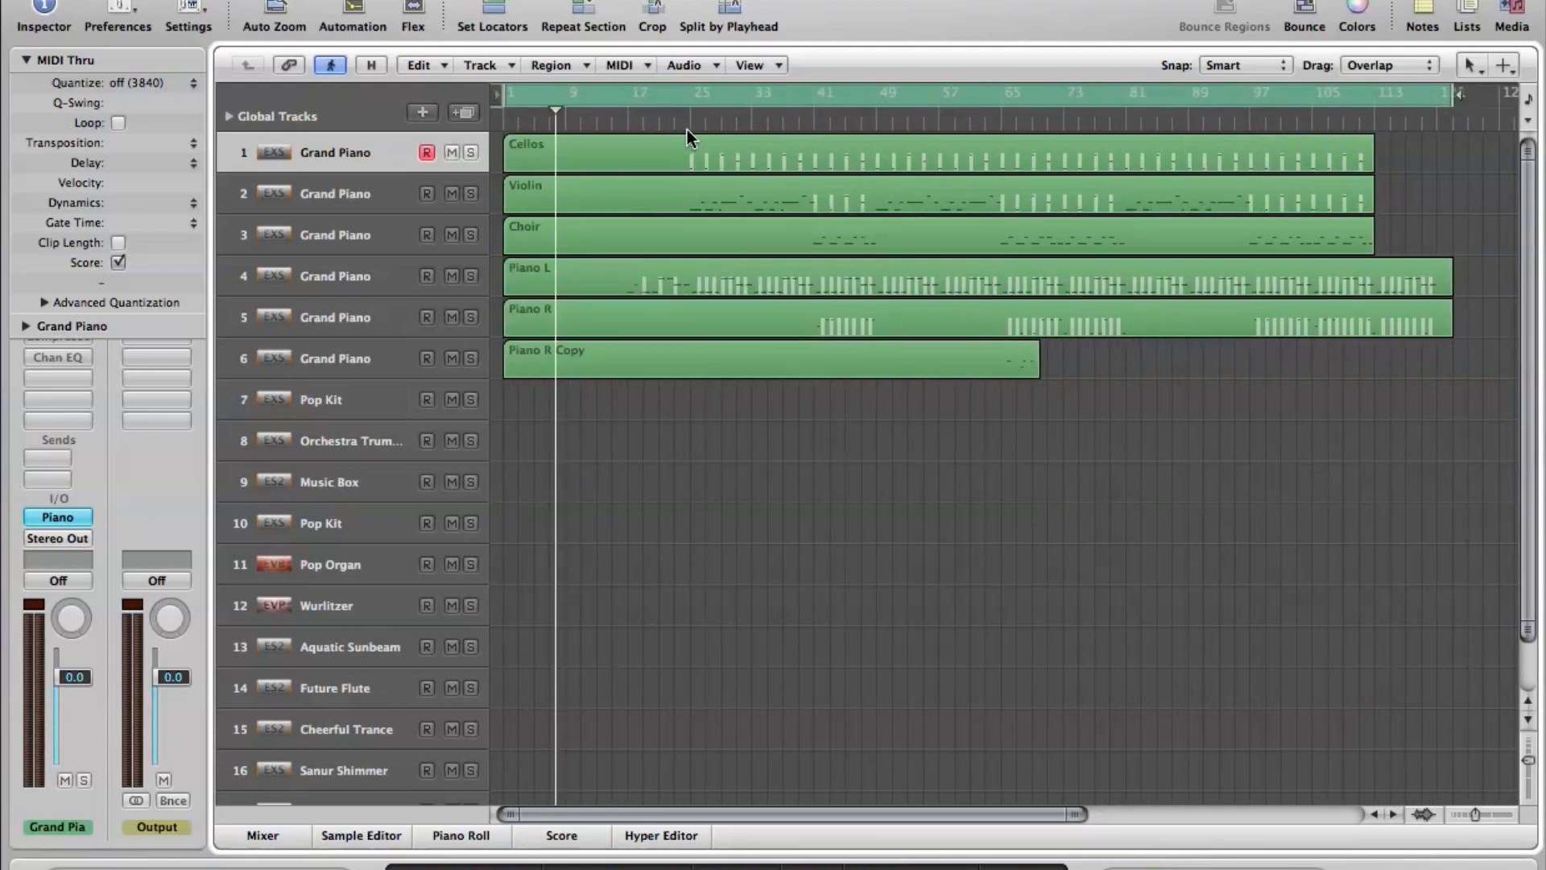
# Show the File menu's commands to reach the Bounce option
pyautogui.click(177, 34)
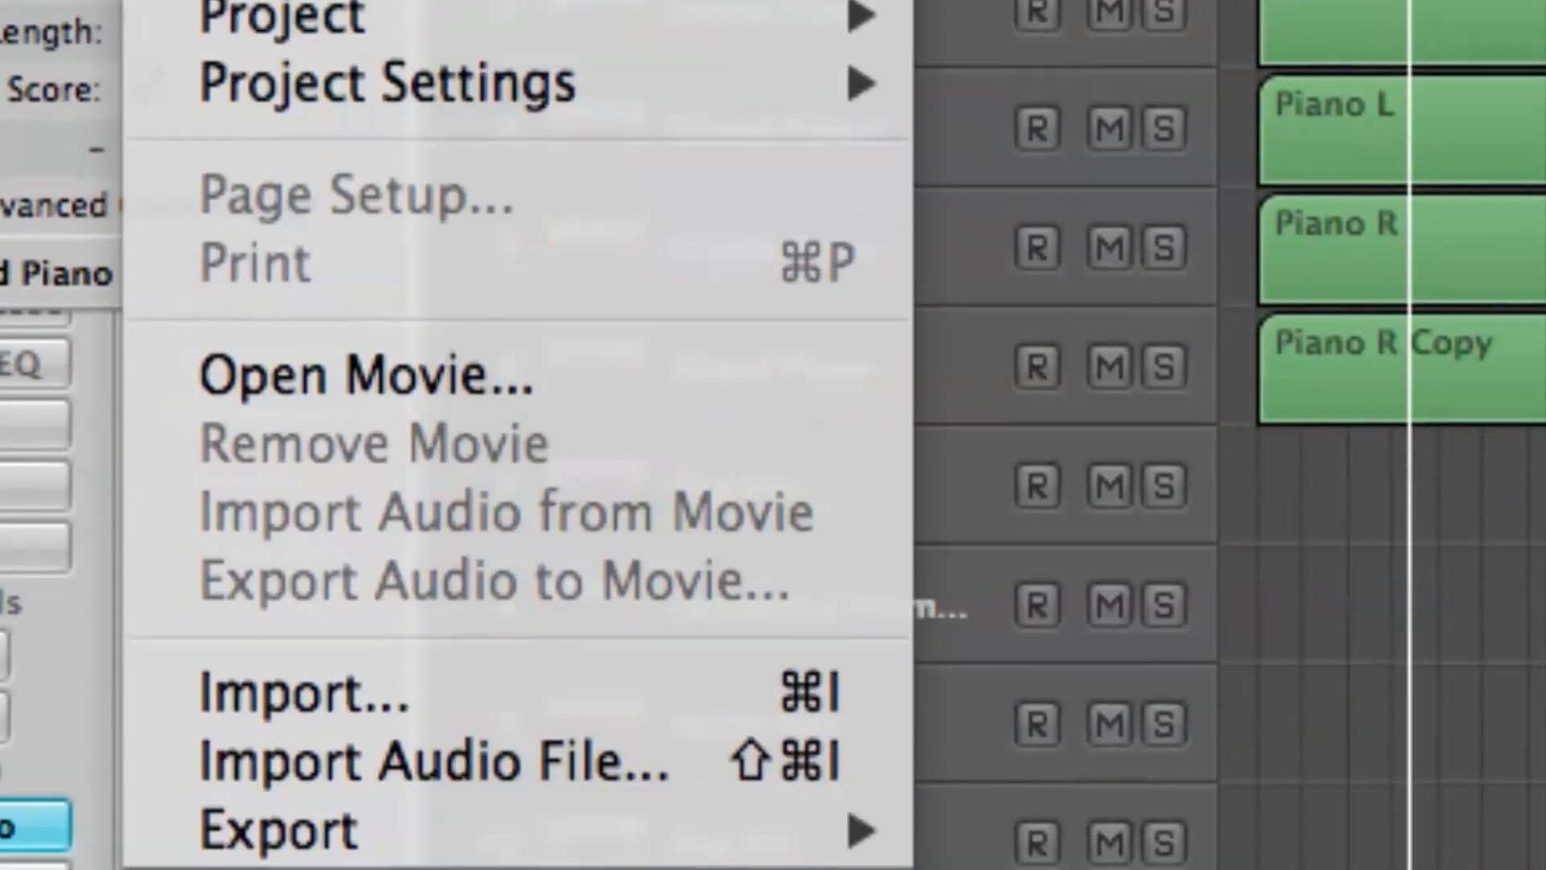
pyautogui.moveTo(275, 754)
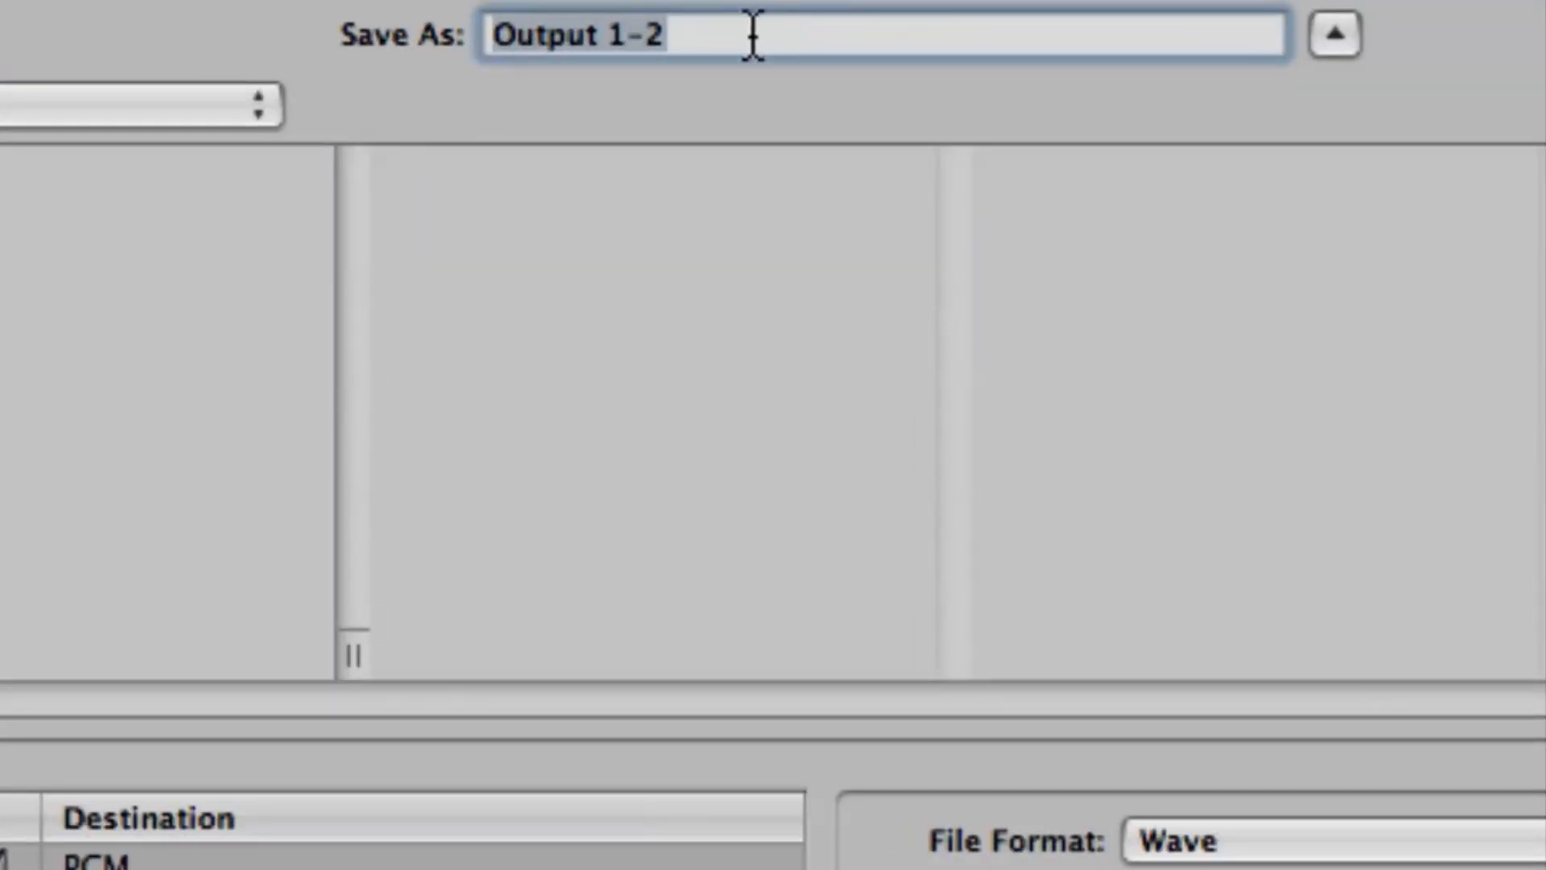
# Name the bounced file 'bounce to itunes' in the Save As field
pyautogui.write('bou')
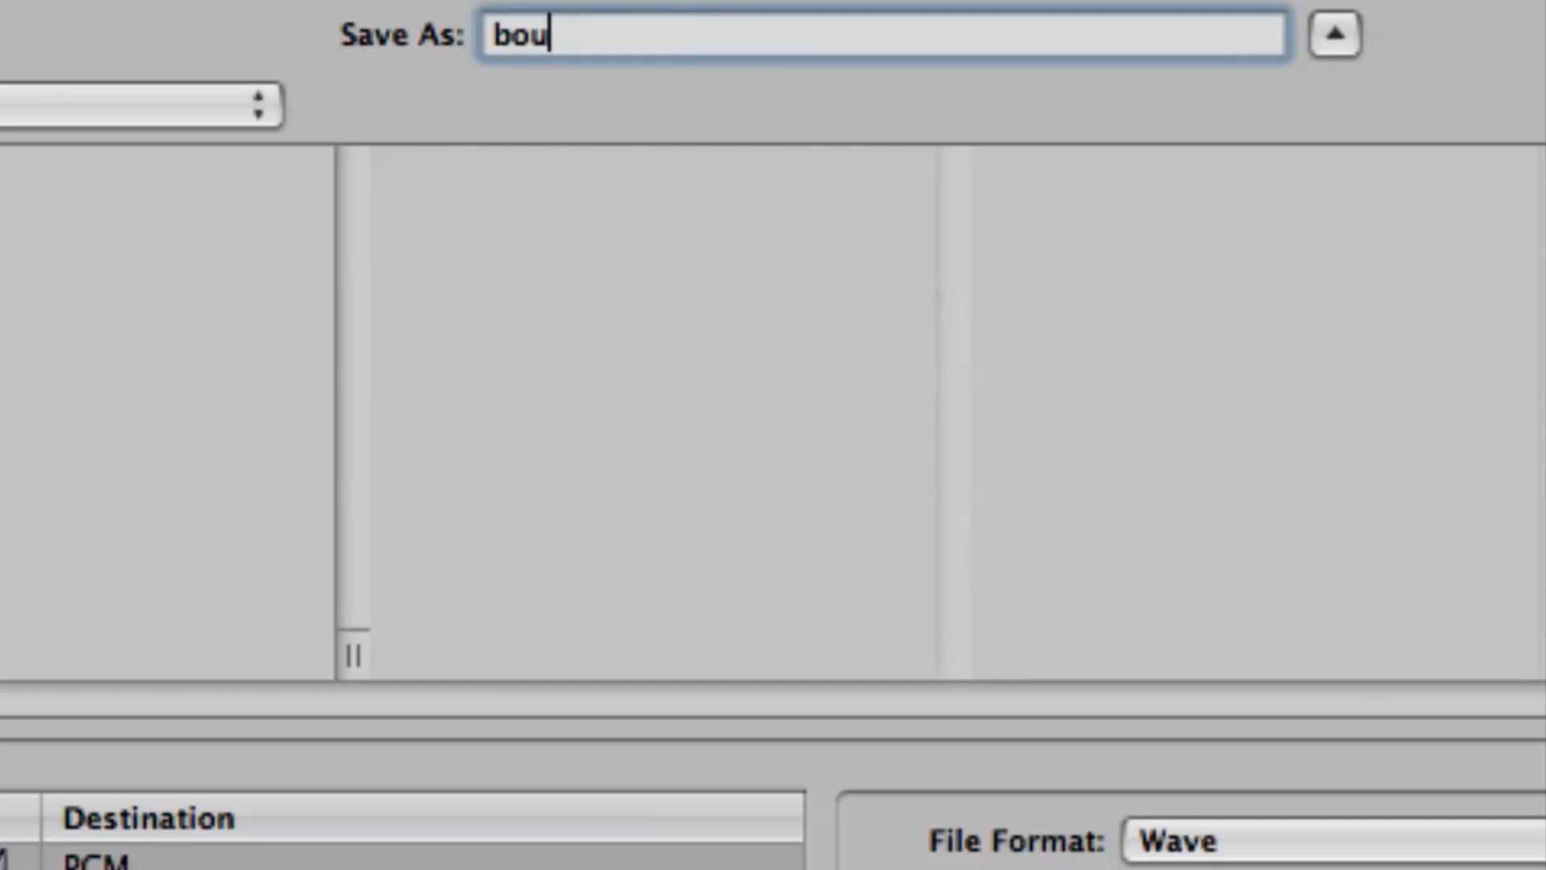
pyautogui.write('nce to itunes')
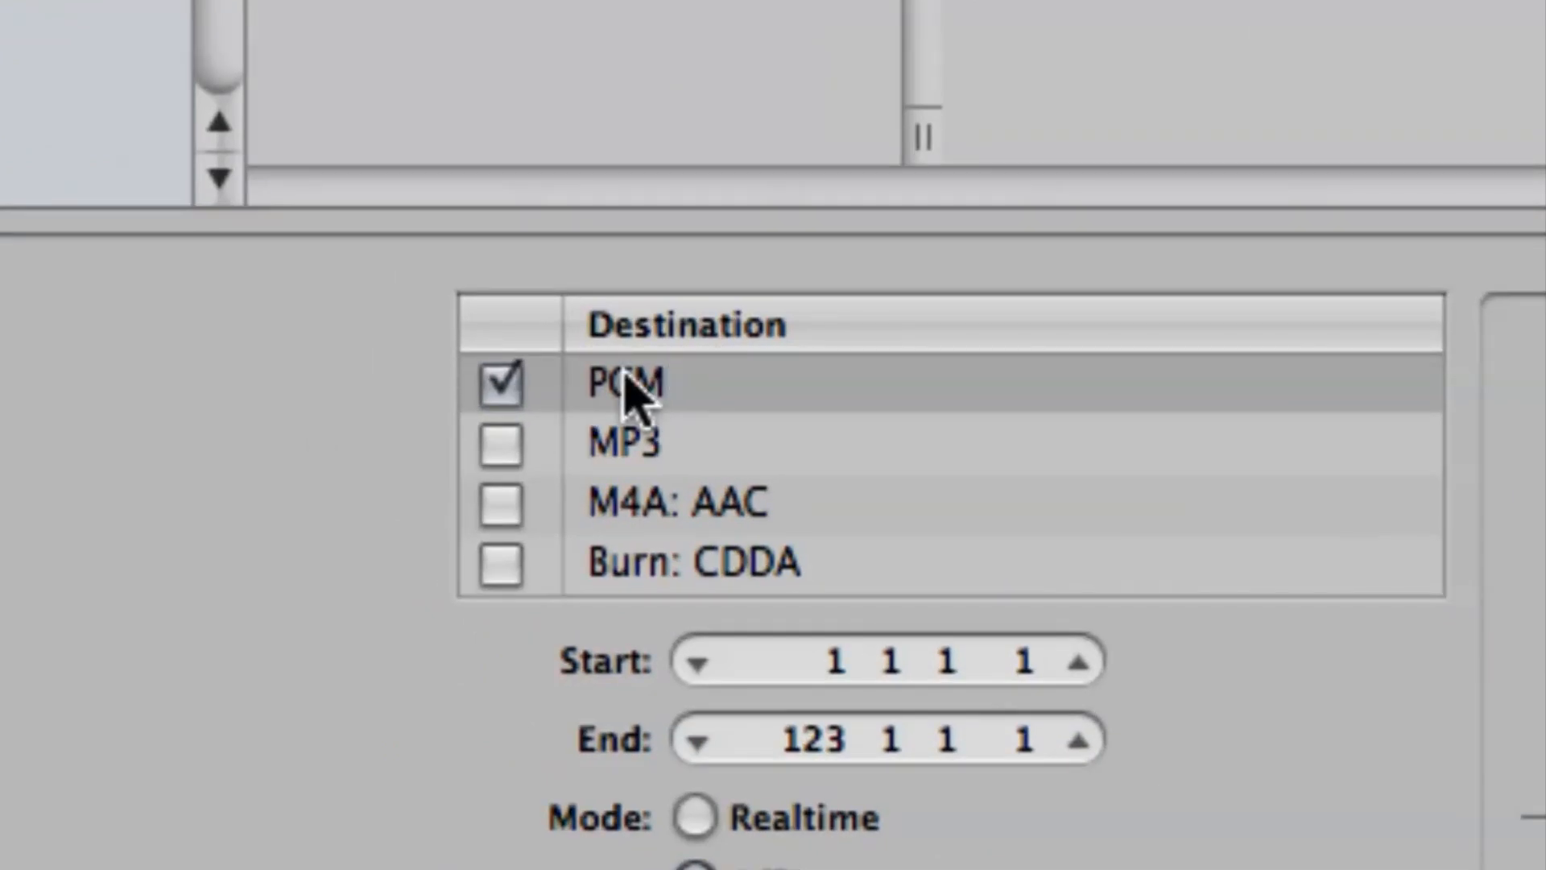
pyautogui.moveTo(655, 607)
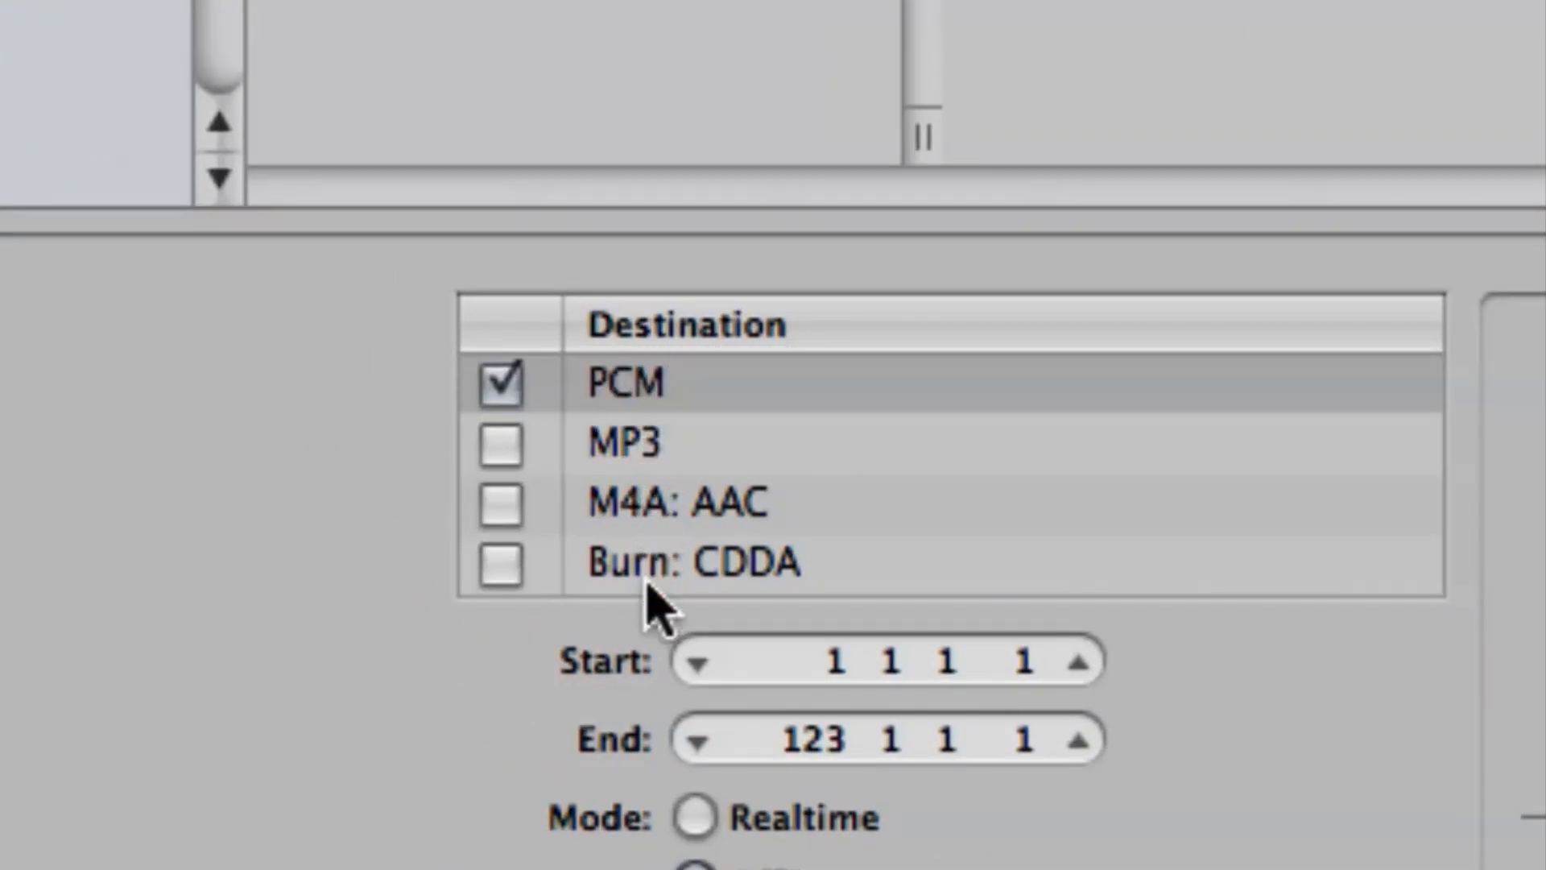
pyautogui.moveTo(828, 591)
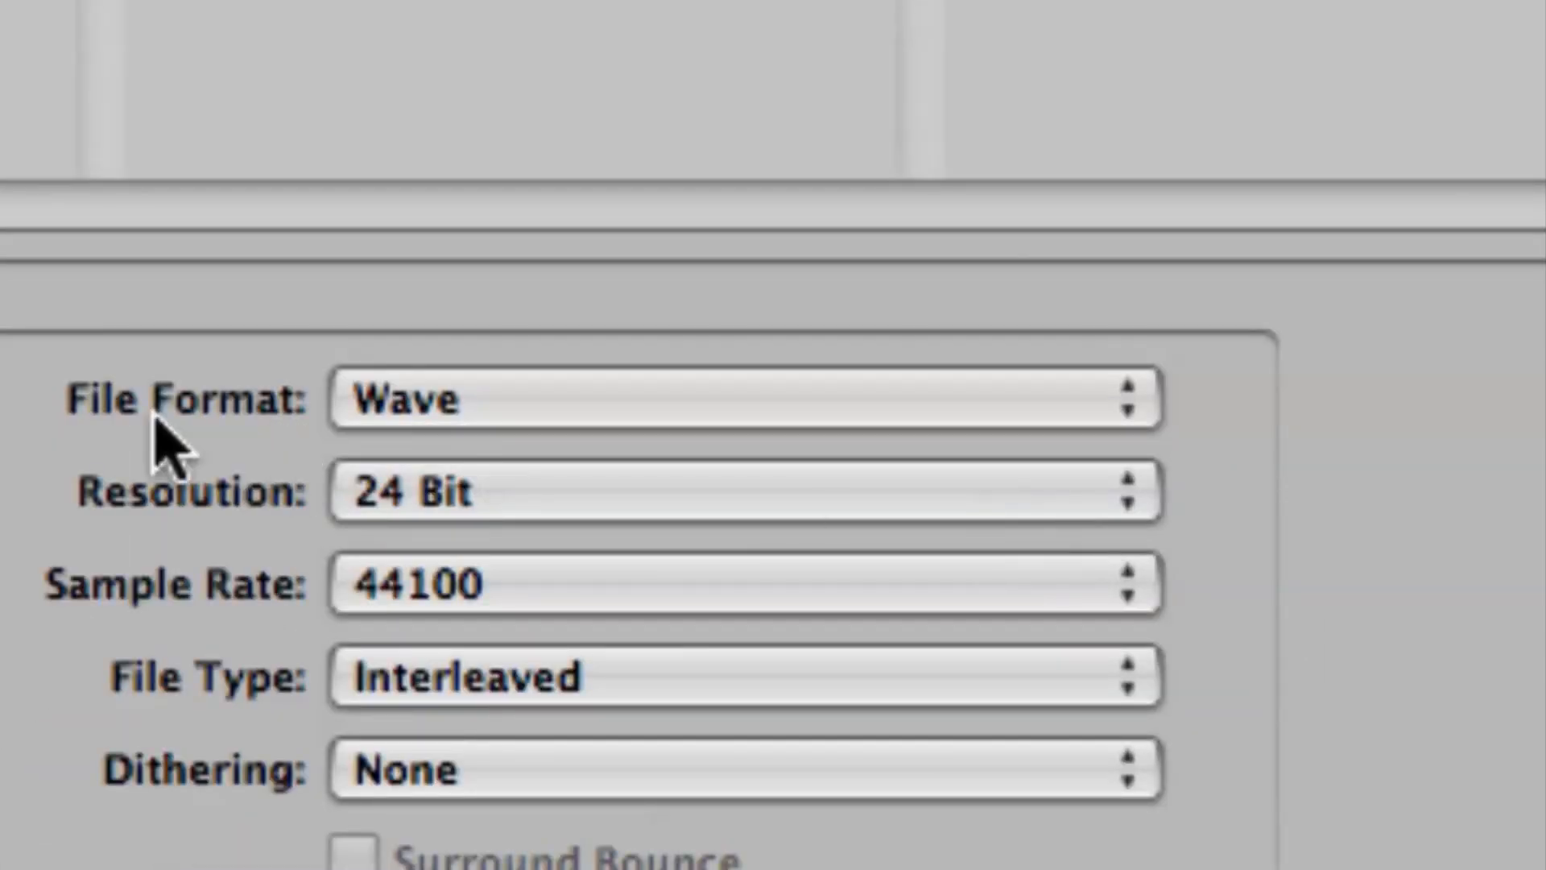
pyautogui.click(739, 400)
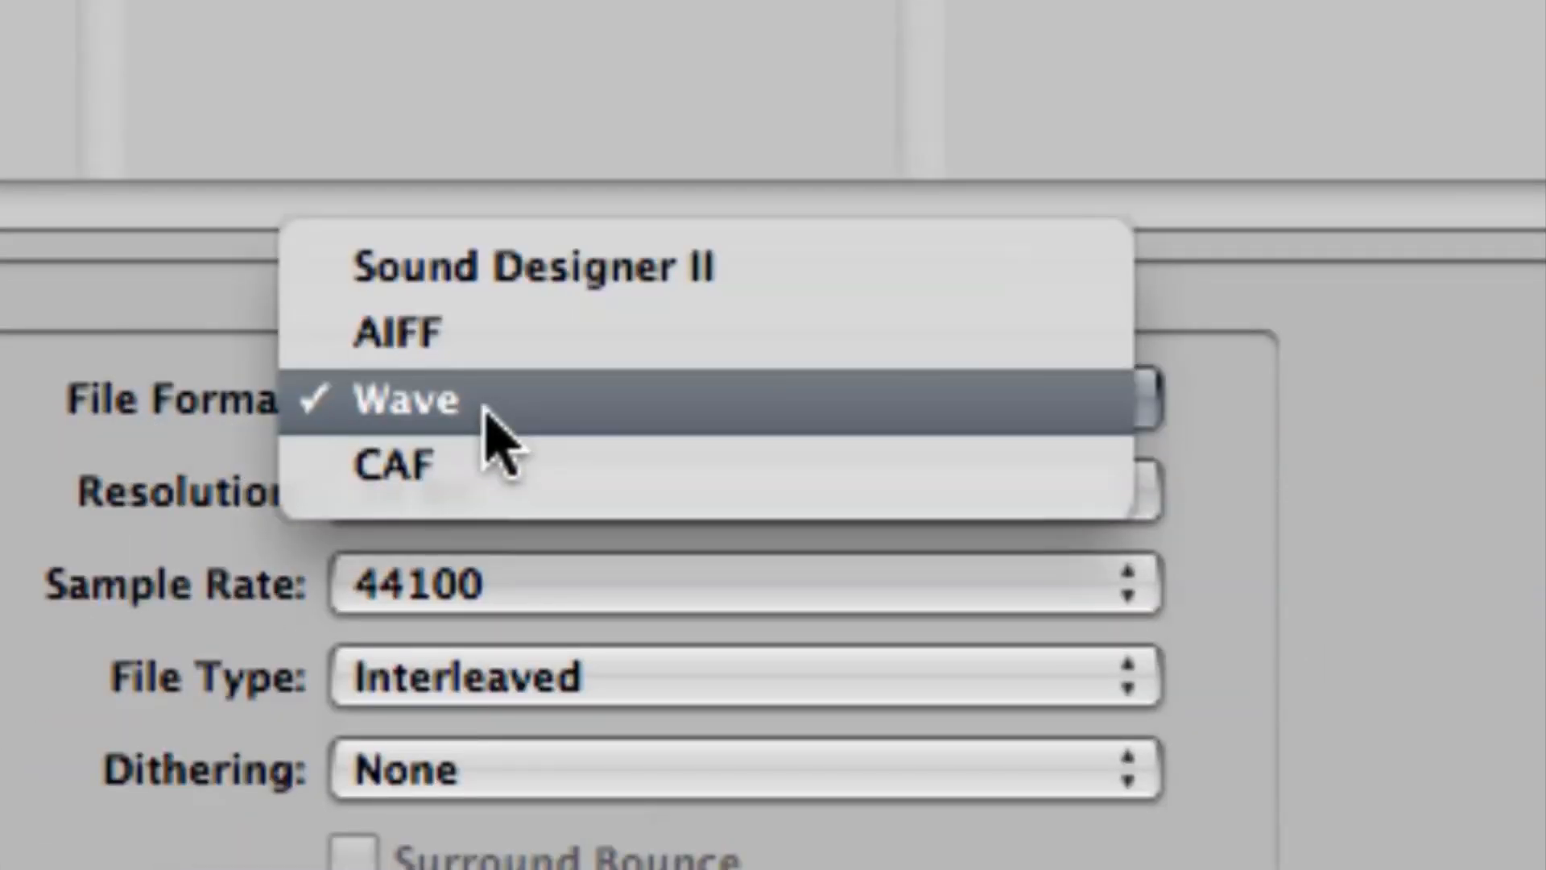
pyautogui.click(406, 397)
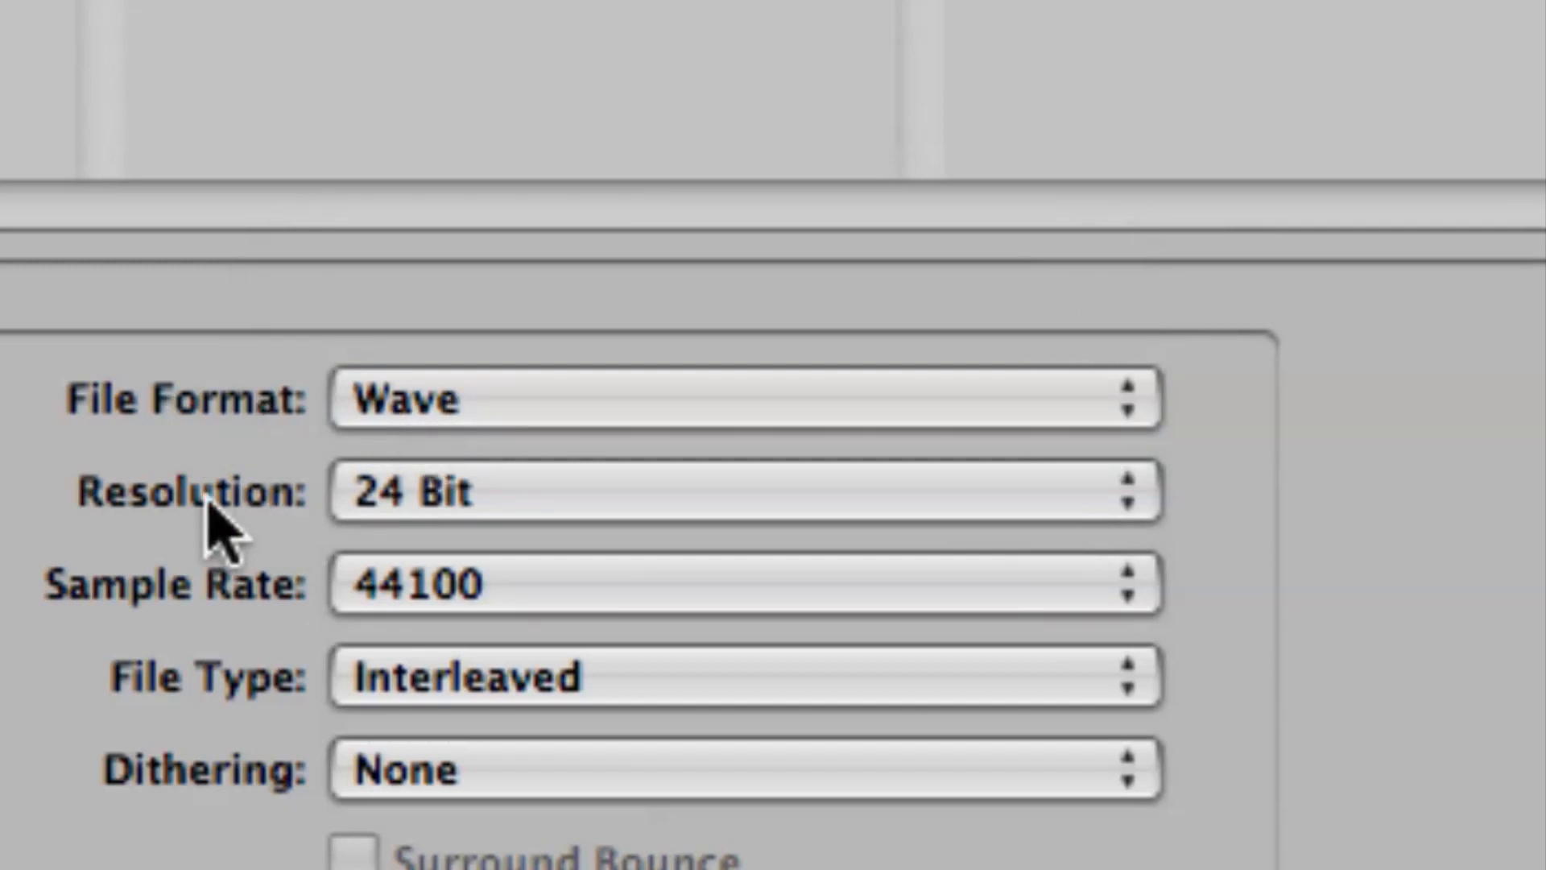
pyautogui.moveTo(214, 591)
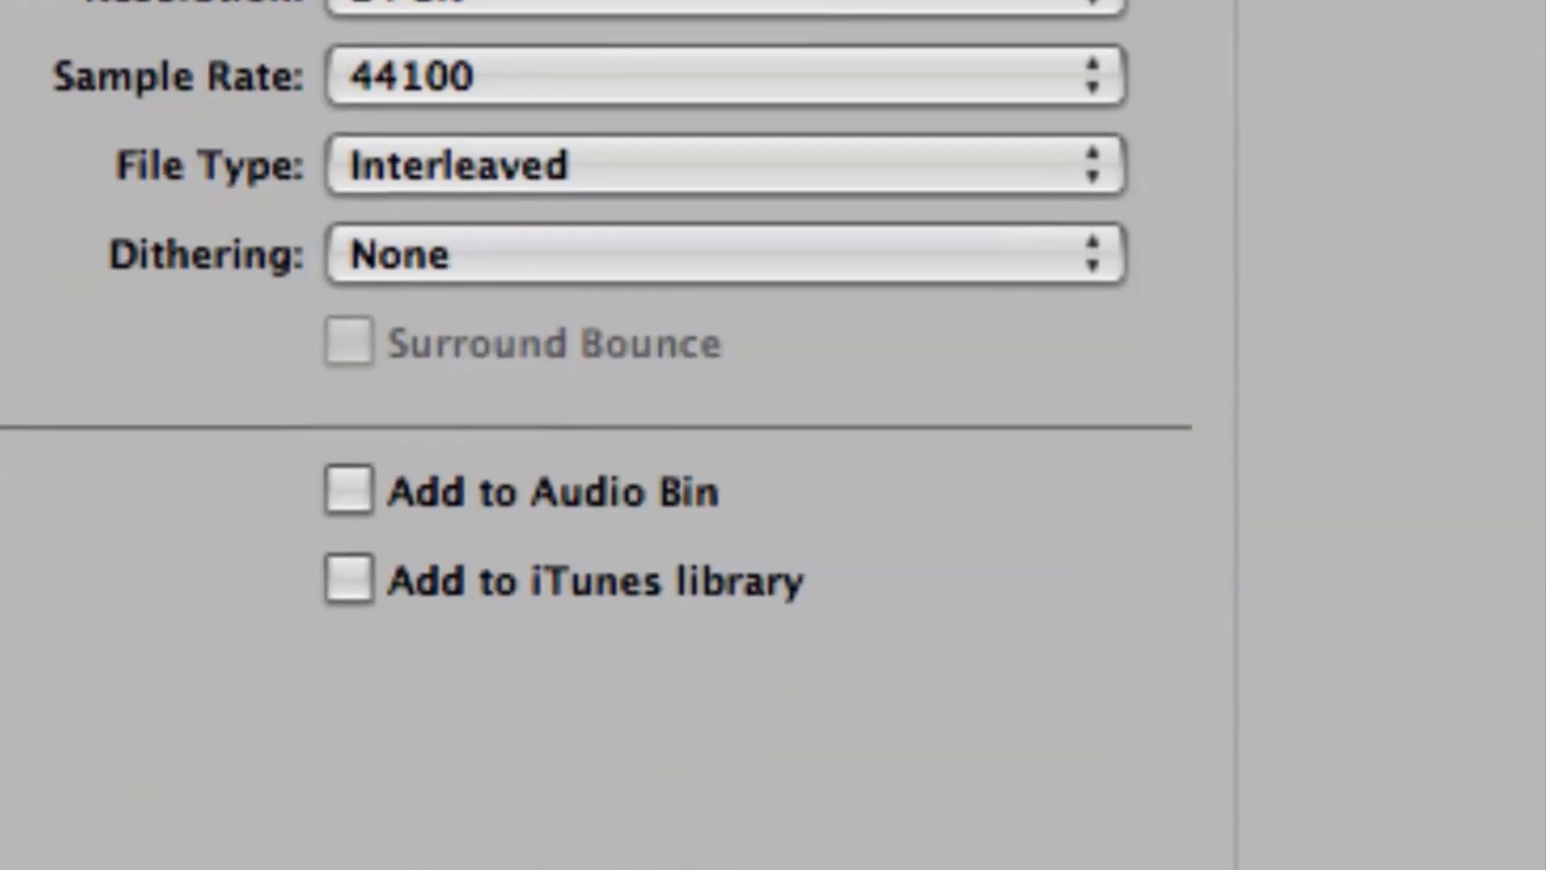
pyautogui.moveTo(628, 618)
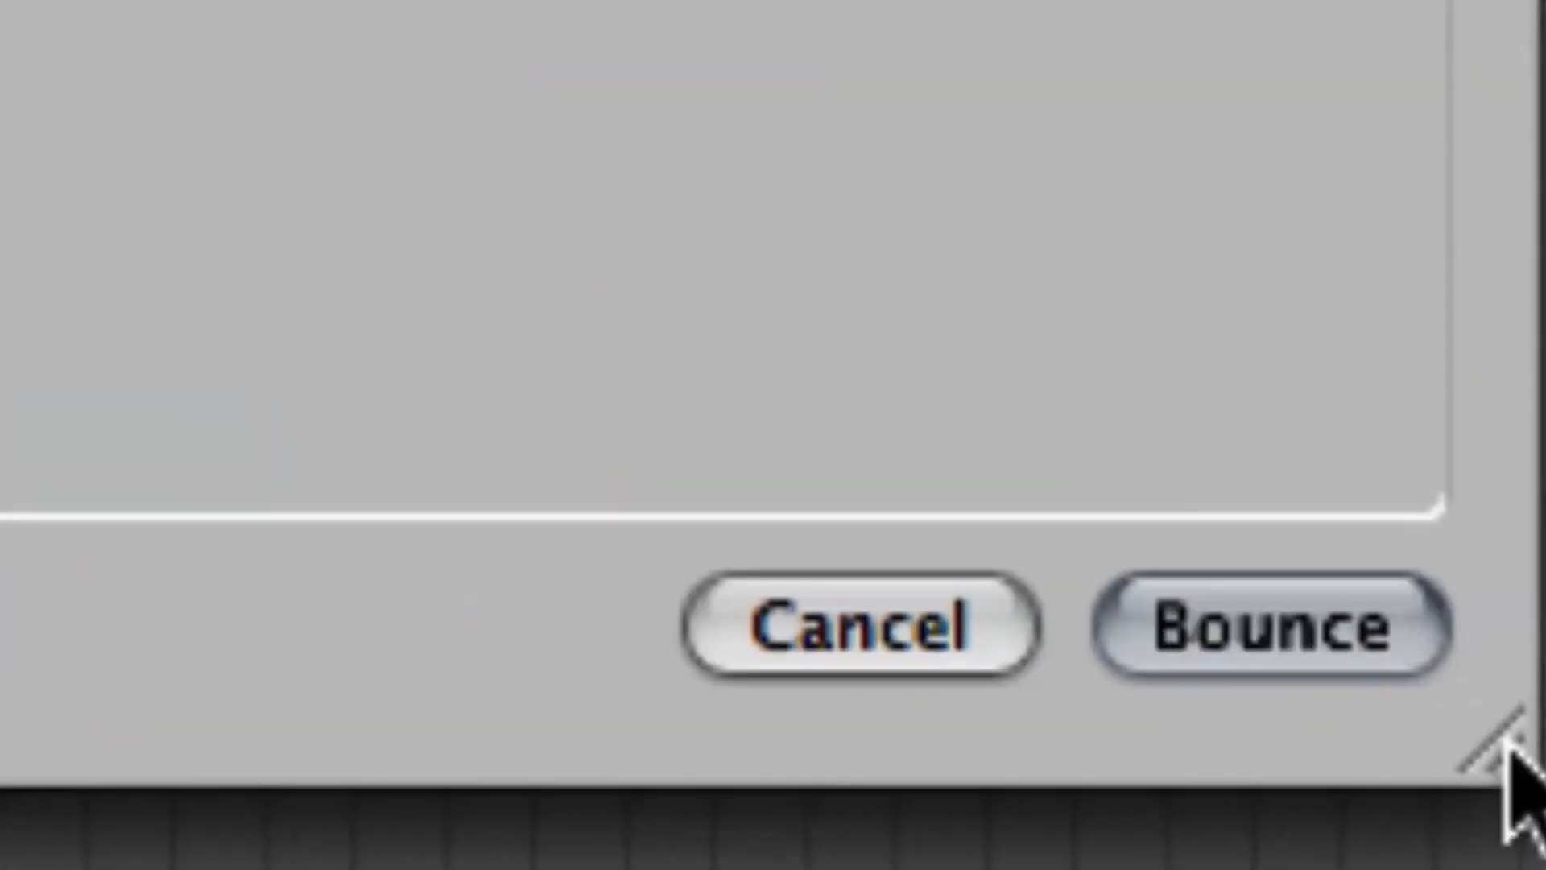
# Start the bounce with the Add to iTunes library option in place
pyautogui.click(1275, 626)
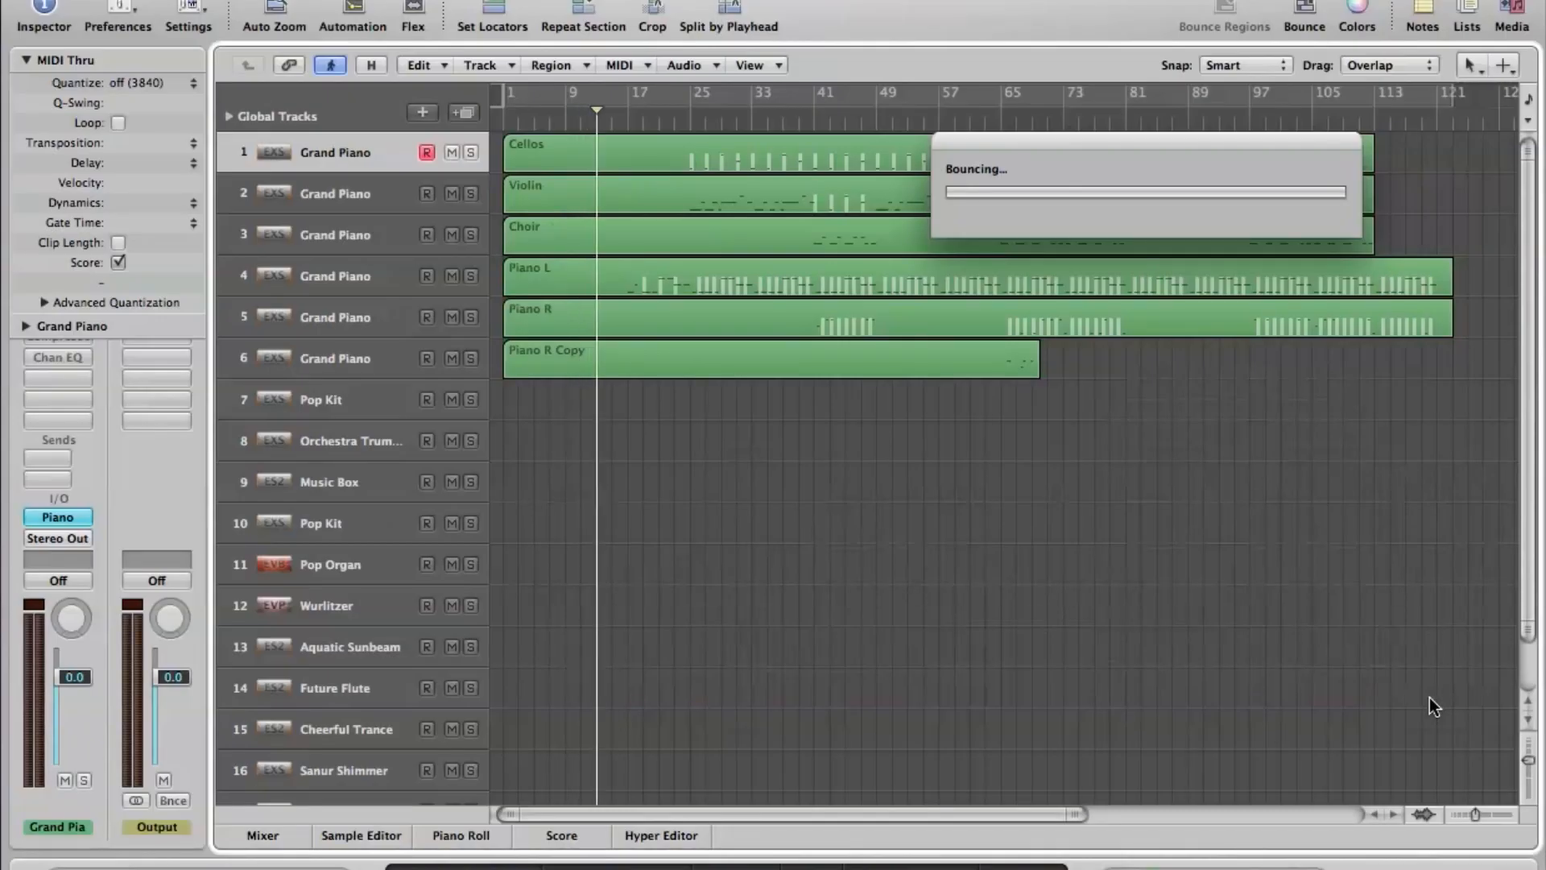